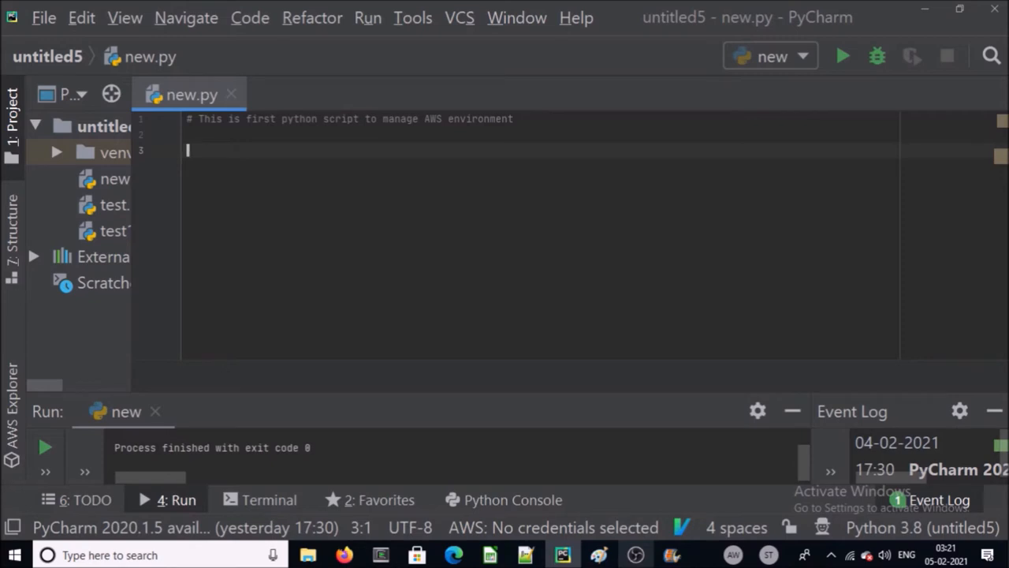
# Step: Type the boto3 import on line 3 of new.py, below the opening comment
pyautogui.write('import')
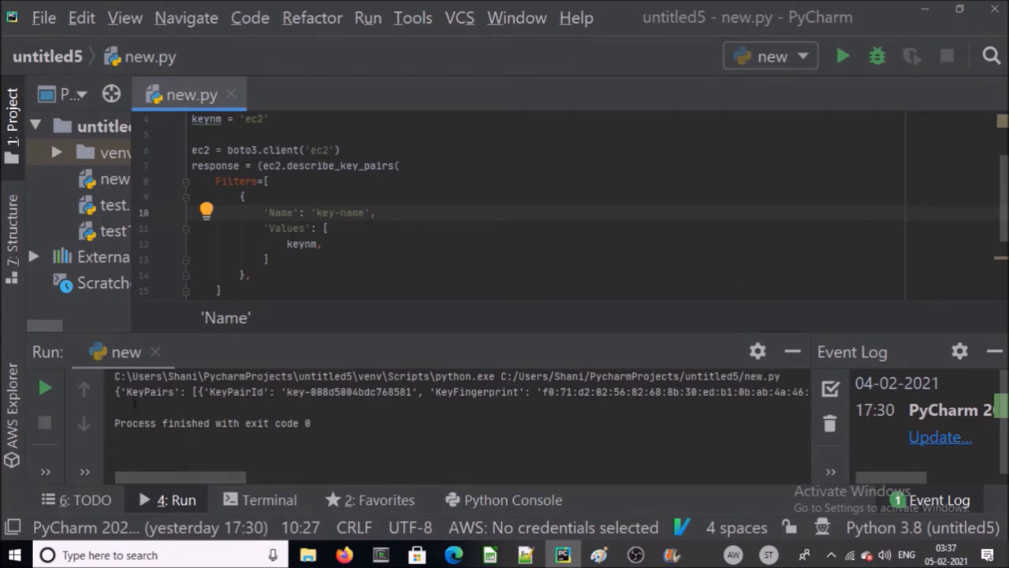
# Step: Select the printed KeyPairs response in the Run panel output
pyautogui.click(346, 212)
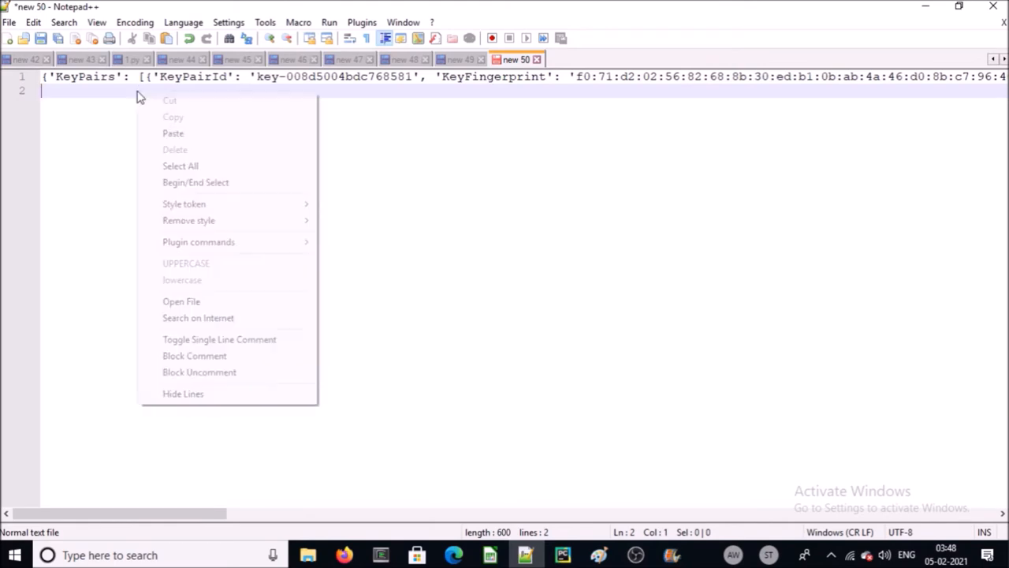
# Step: Paste the copied KeyPairs output into the new Notepad++ tab
pyautogui.click(173, 132)
pyautogui.write('Output = response.get(ResponseMetadata), [{}]')
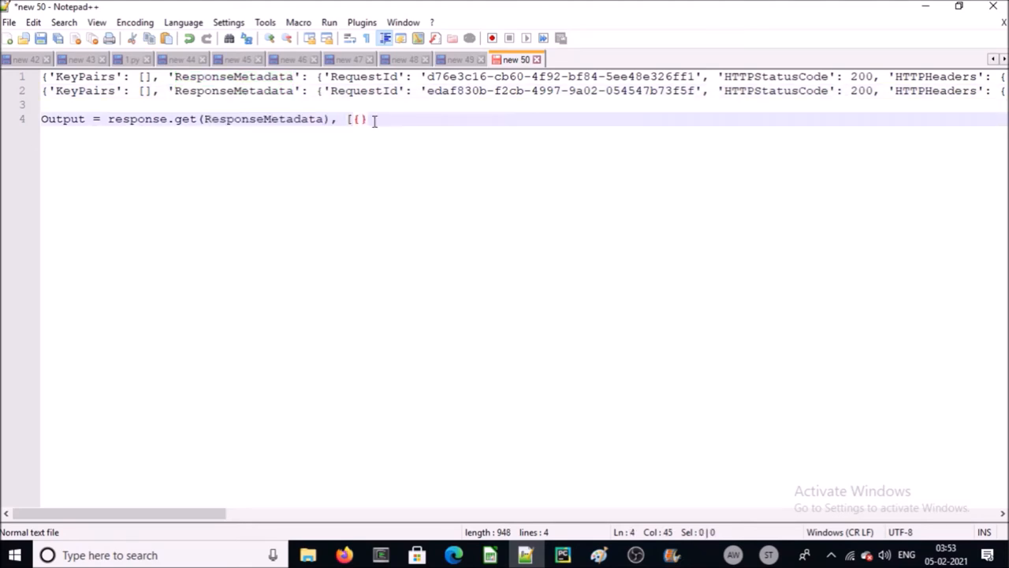
# Step: Scroll across the drafted content-length extraction line, then return to the PyCharm script
pyautogui.hscroll(3)
pyautogui.write(".get(HTTPHeaders),[{}].get('content-length')")
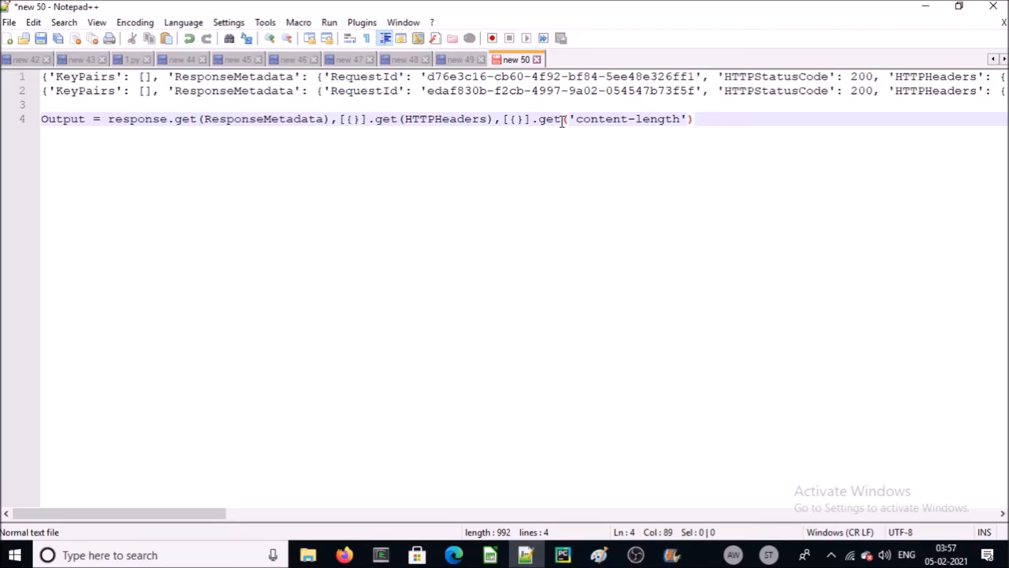
pyautogui.click(561, 554)
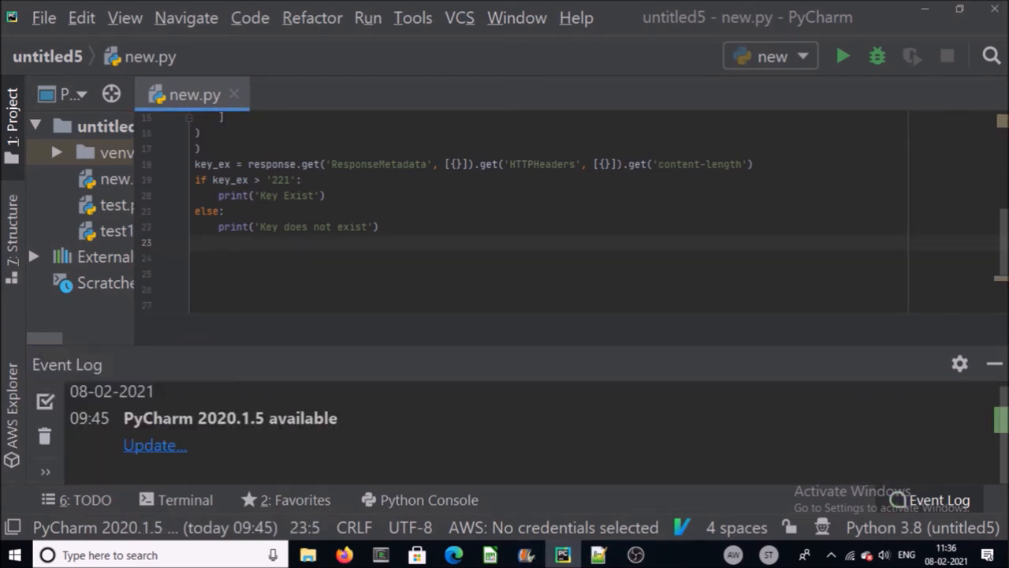
# Step: Add ec2 = boto3.resource('ec2') under the else branch's print
pyautogui.write("ec2 = boto3.resource('ec2')")
pyautogui.click(548, 258)
pyautogui.write('key_pair = ec2.create_key_pair(KeyName=keynm)')
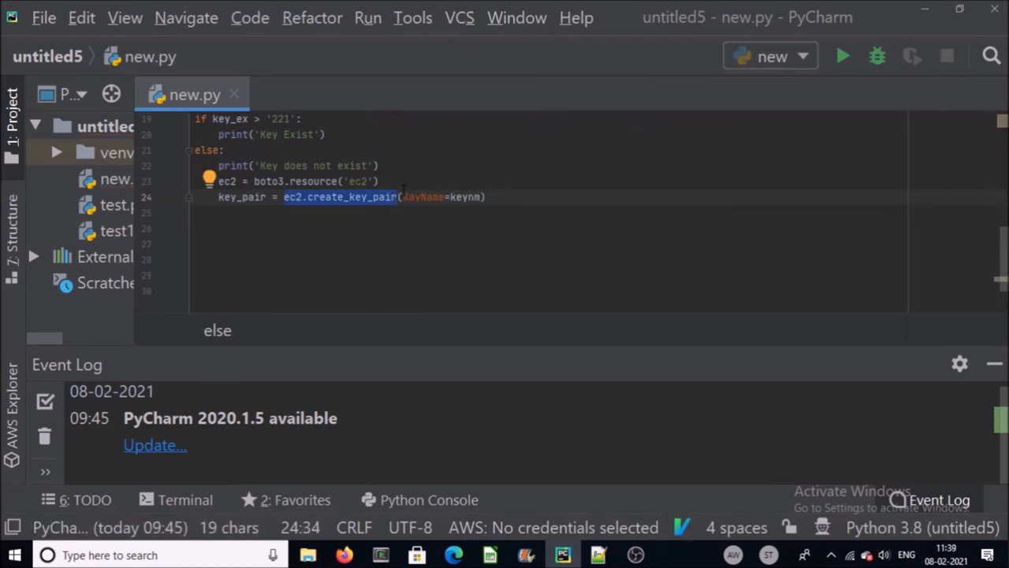